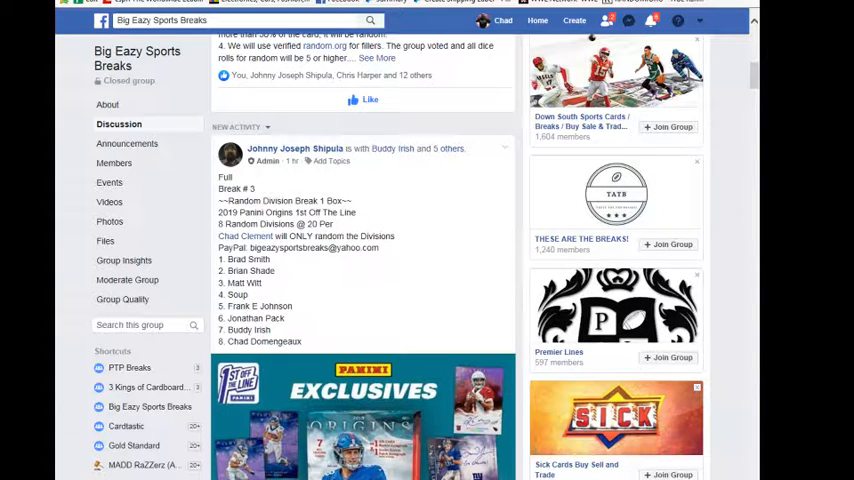
Step: Begin a comment on the break post, starting with 'liv'
{"action": "scroll", "scroll_direction": "down", "scroll_amount": 3}
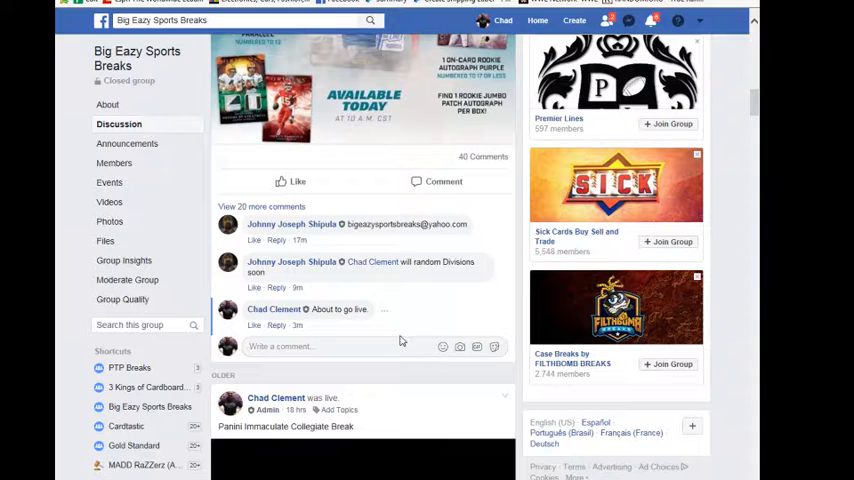
{"action": "left_click", "coordinate": [300, 346]}
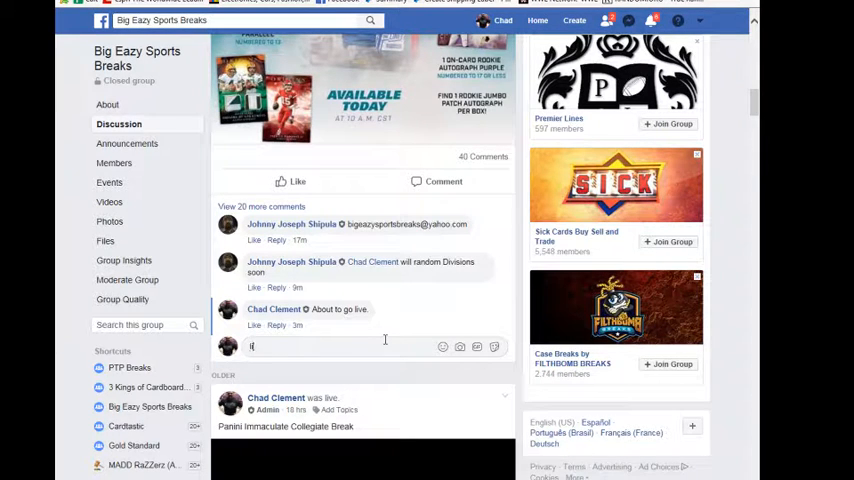
{"action": "type", "text": "liv"}
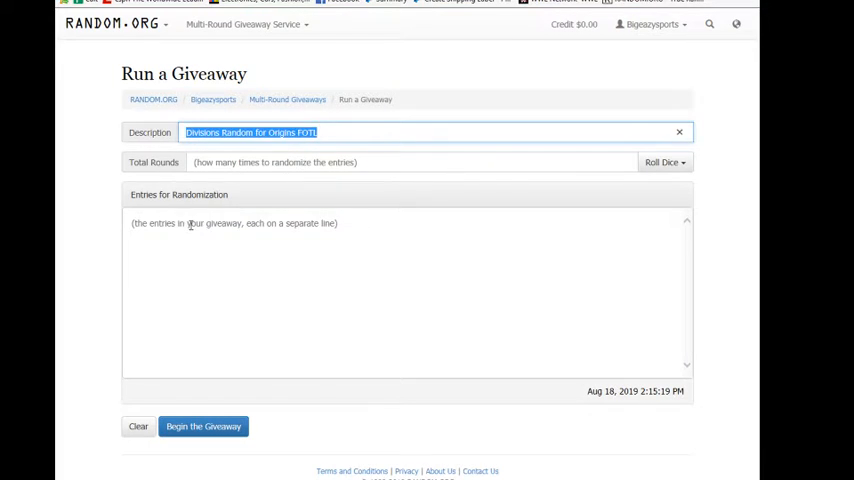
Step: Enter the eight NFL divisions, AFC NORTH through NFC WEST, as giveaway entries
{"action": "type", "text": "AFC NORTH"}
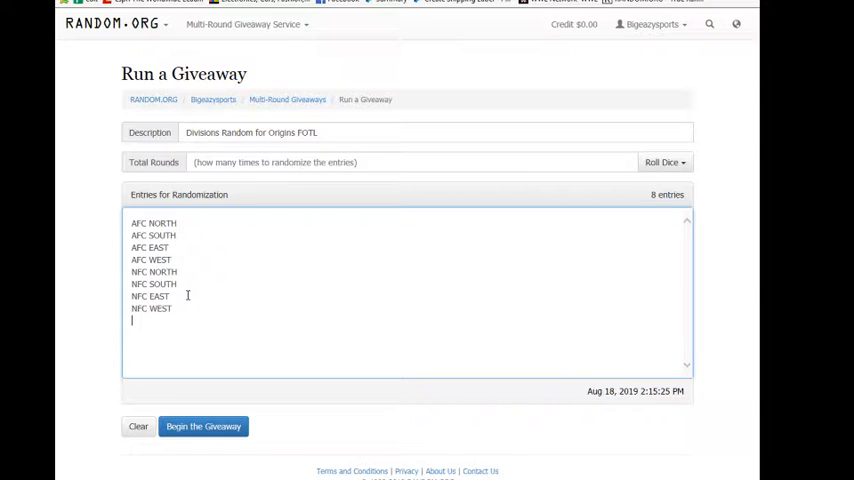
{"action": "left_click", "coordinate": [664, 162]}
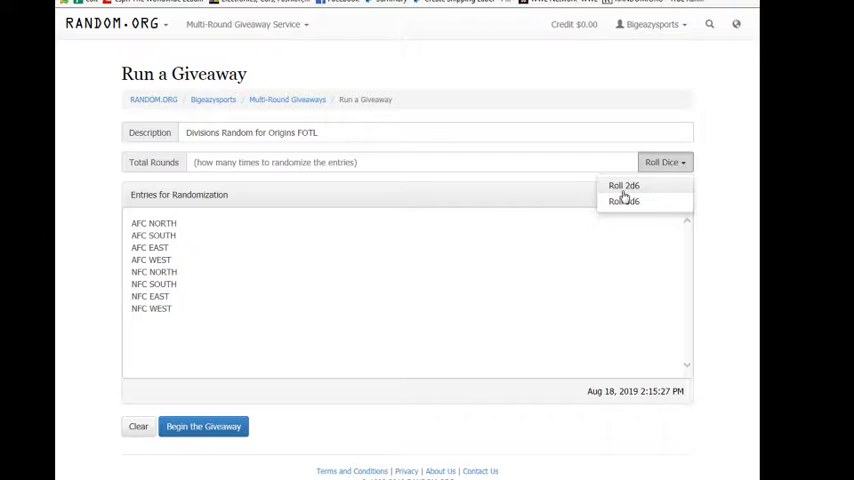
Step: Roll 2d6 to set six rounds, reroll once, and begin the division giveaway
{"action": "left_click", "coordinate": [624, 185]}
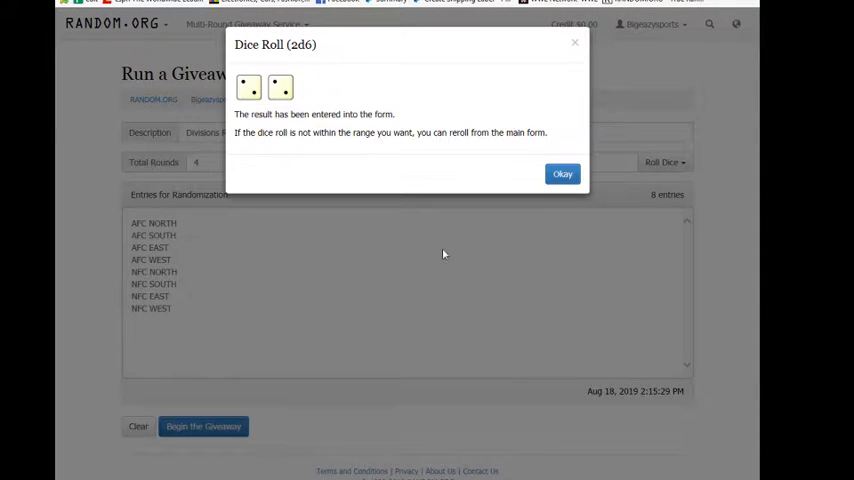
{"action": "left_click", "coordinate": [562, 173]}
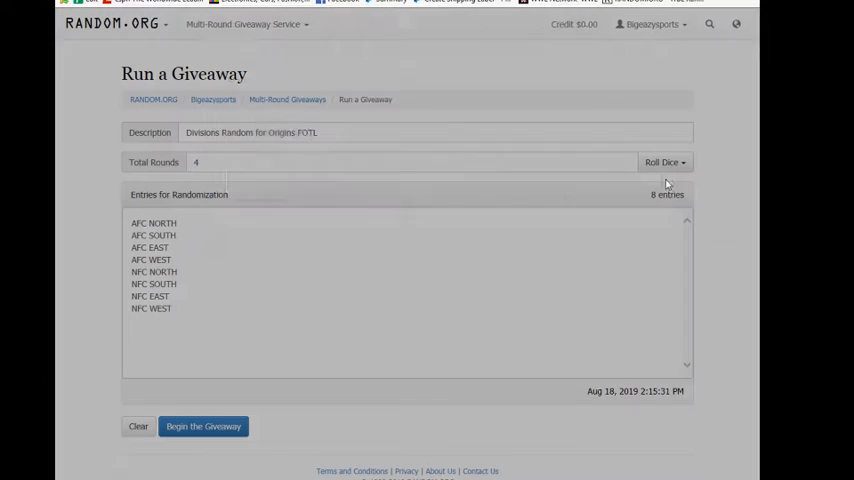
{"action": "left_click", "coordinate": [662, 162]}
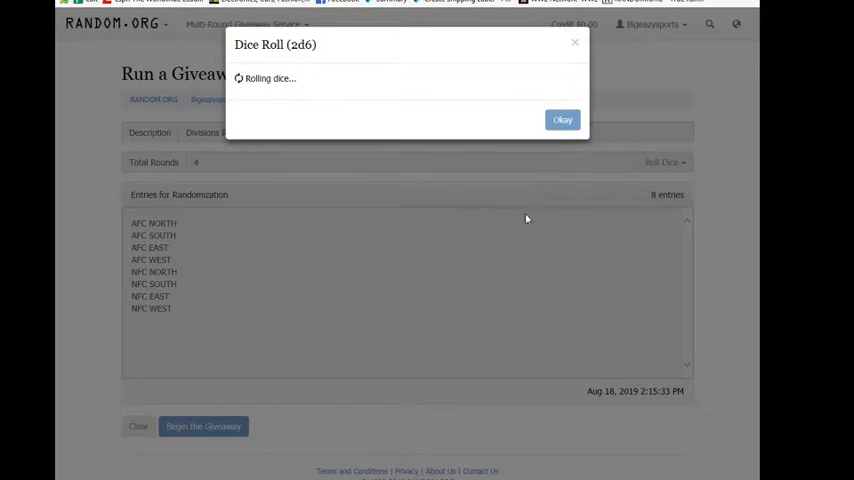
{"action": "left_click", "coordinate": [562, 119]}
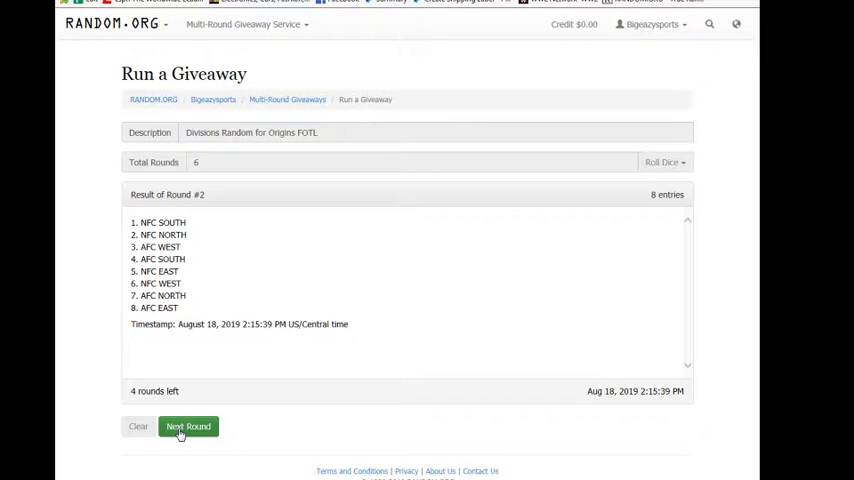
Step: Advance the remaining rounds through the final round, yielding an order starting with NFC East
{"action": "left_click", "coordinate": [188, 426]}
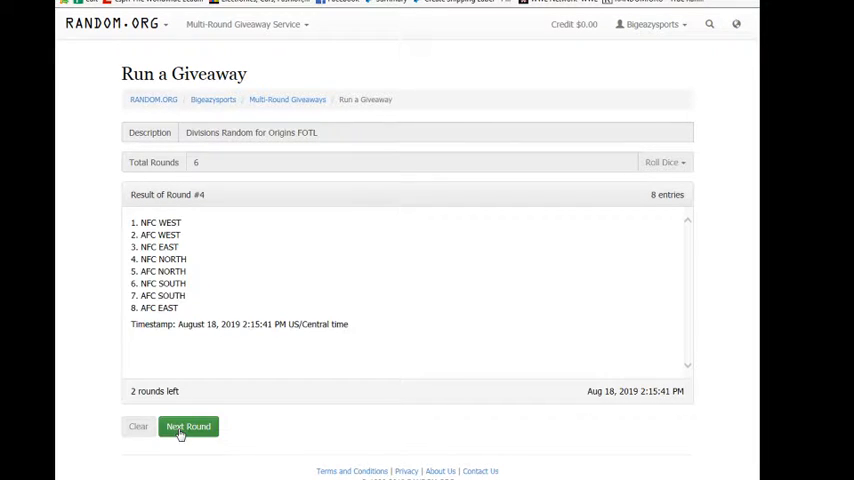
{"action": "left_click", "coordinate": [188, 426]}
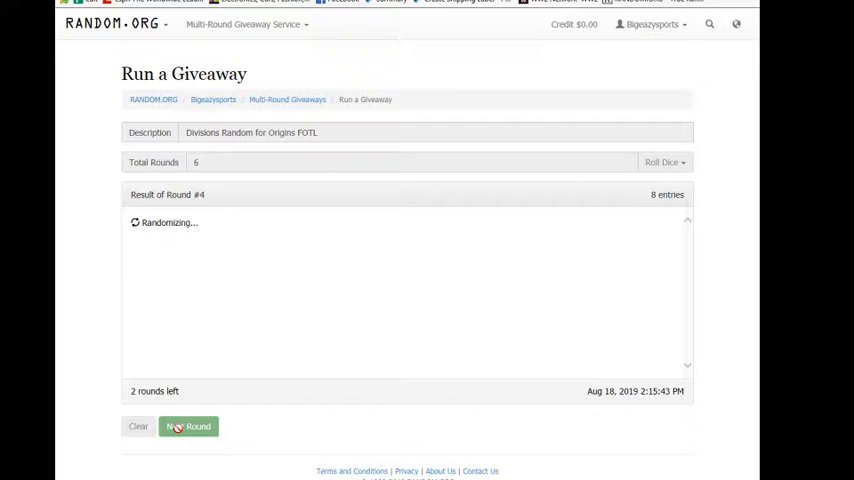
{"action": "left_click", "coordinate": [188, 426]}
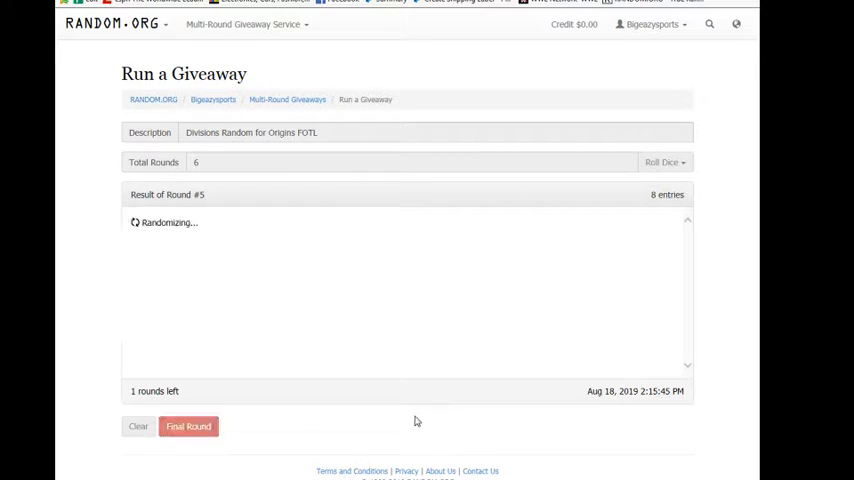
{"action": "left_click", "coordinate": [188, 426]}
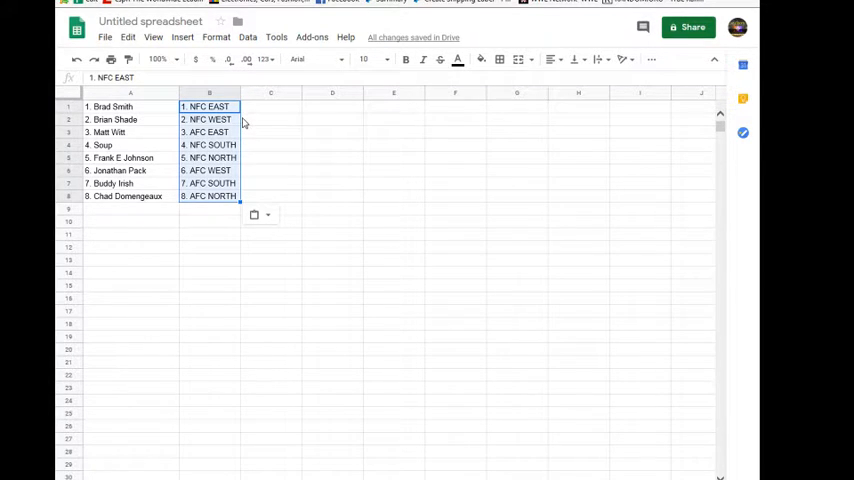
{"action": "mouse_move", "coordinate": [270, 148]}
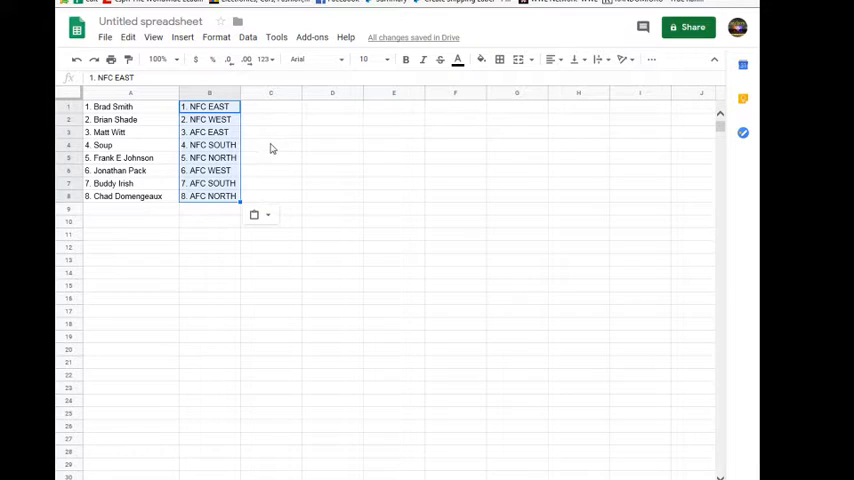
{"action": "mouse_move", "coordinate": [235, 168]}
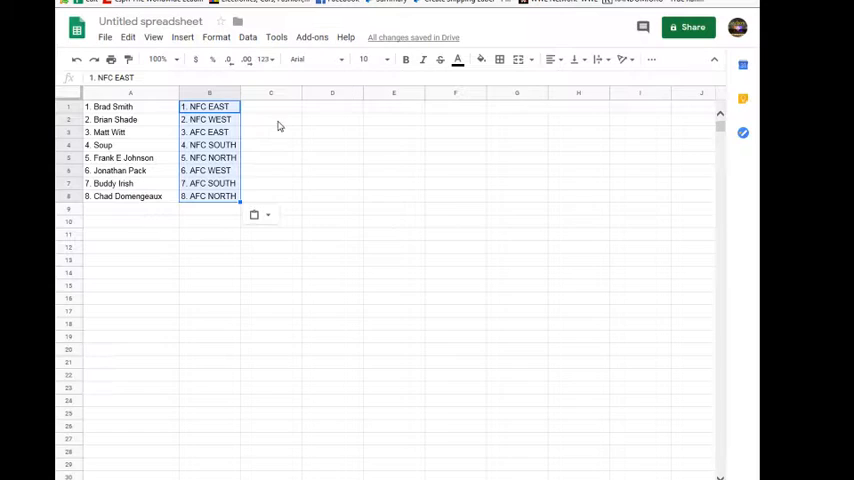
Step: Copy the A1:B8 name-and-division pairings and begin a new Facebook comment with 'Do'
{"action": "left_click", "coordinate": [130, 106]}
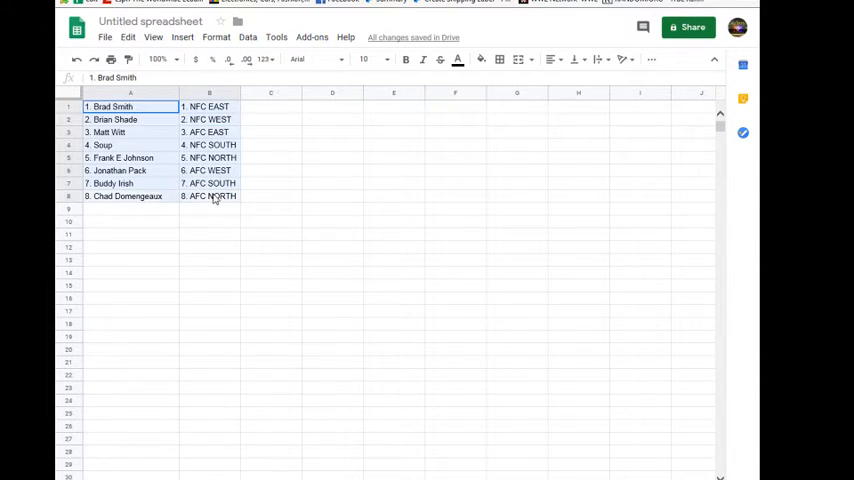
{"action": "right_click", "coordinate": [210, 196]}
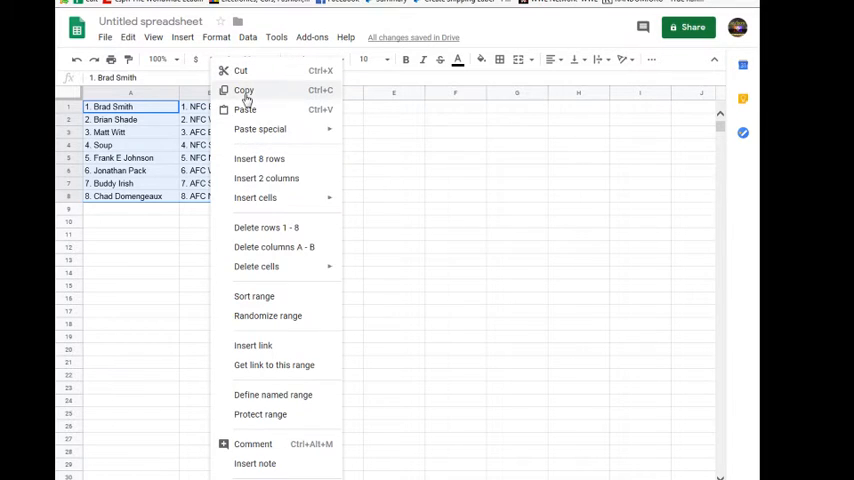
{"action": "left_click", "coordinate": [244, 90]}
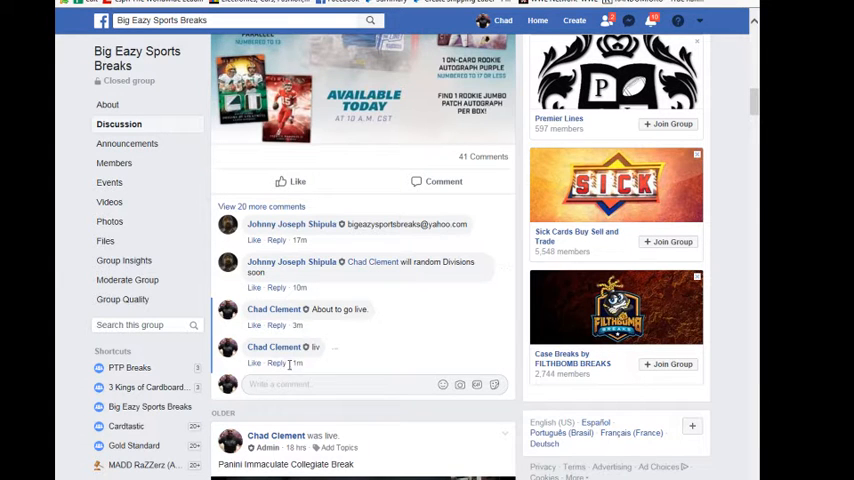
{"action": "type", "text": "Do"}
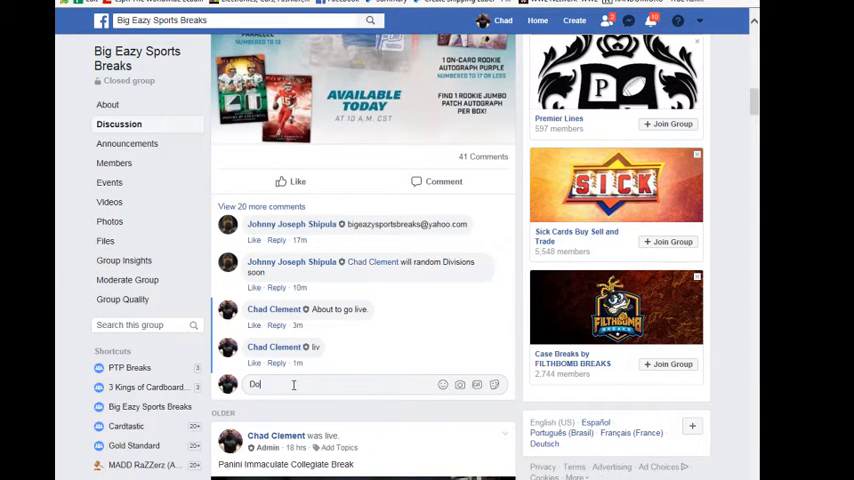